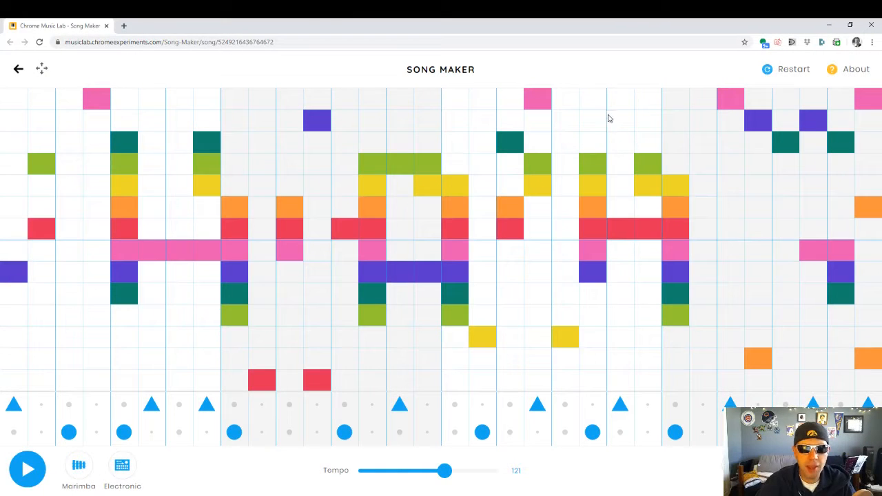
{"action": "mouse_move", "coordinate": [397, 88]}
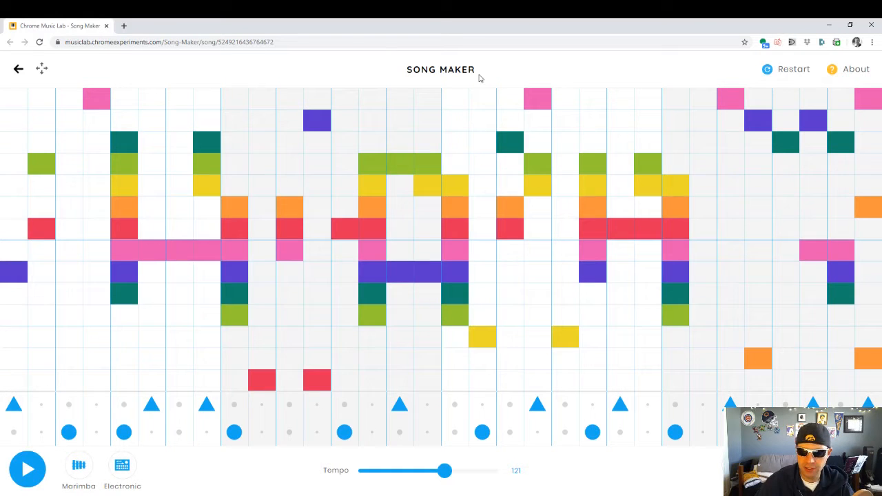
{"action": "mouse_move", "coordinate": [774, 225]}
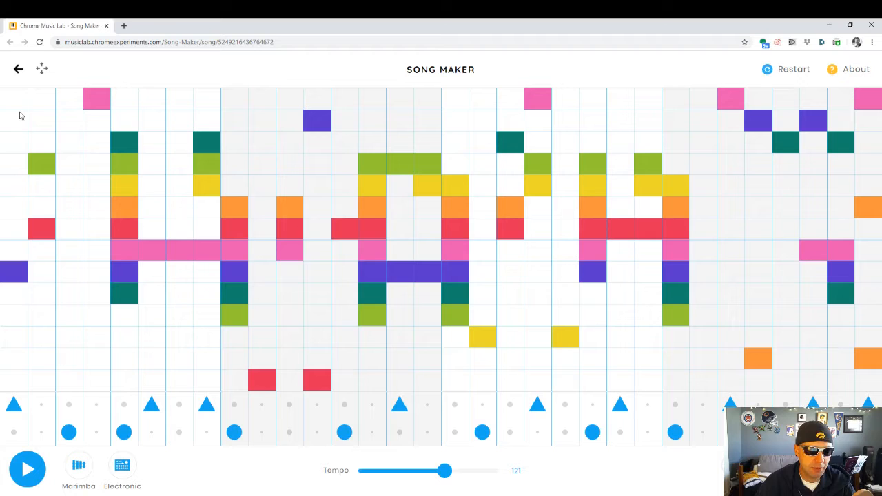
{"action": "mouse_move", "coordinate": [83, 115]}
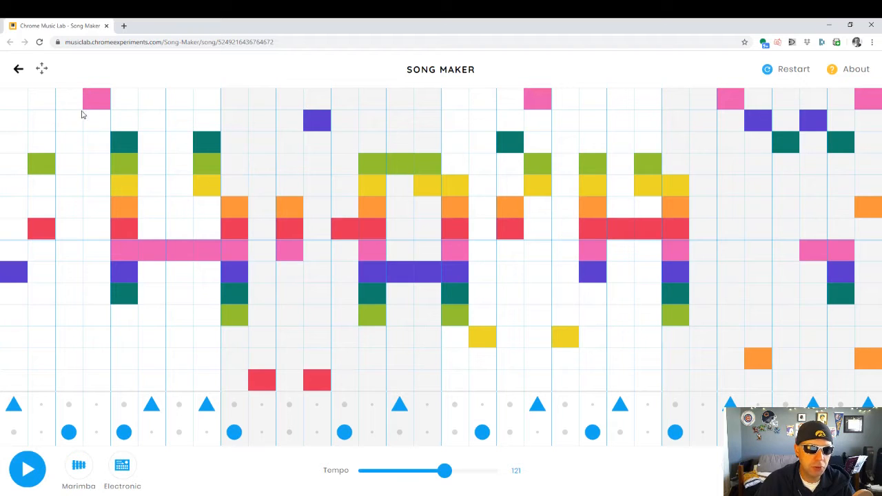
{"action": "mouse_move", "coordinate": [151, 122]}
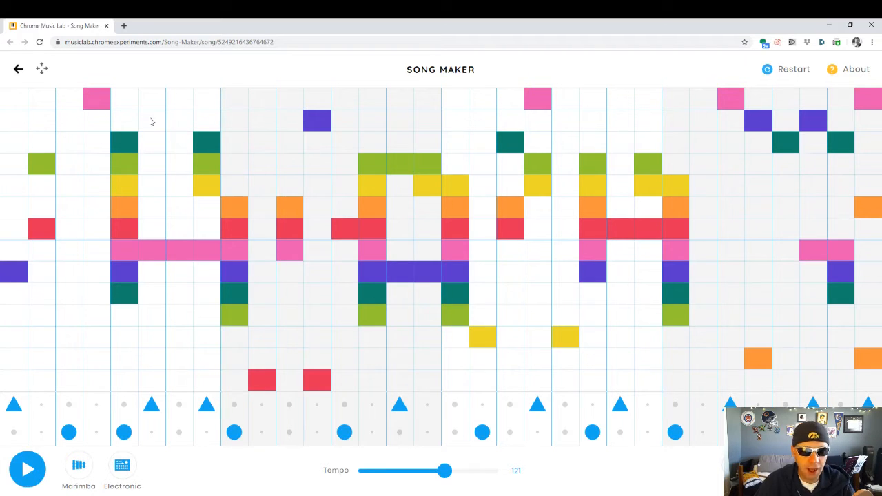
{"action": "mouse_move", "coordinate": [455, 105]}
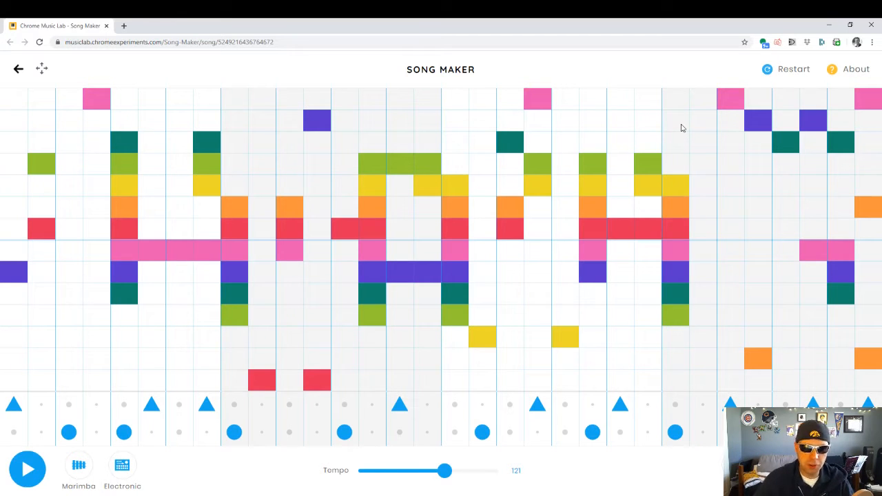
{"action": "mouse_move", "coordinate": [581, 311]}
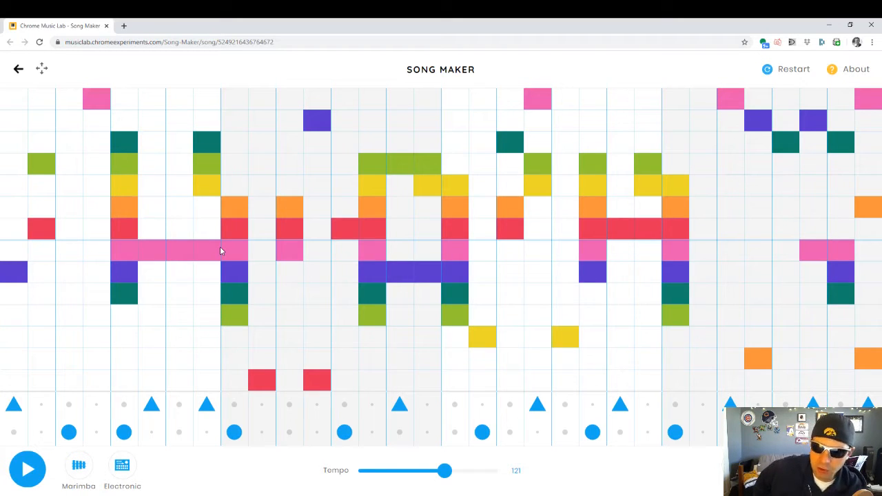
{"action": "mouse_move", "coordinate": [744, 132]}
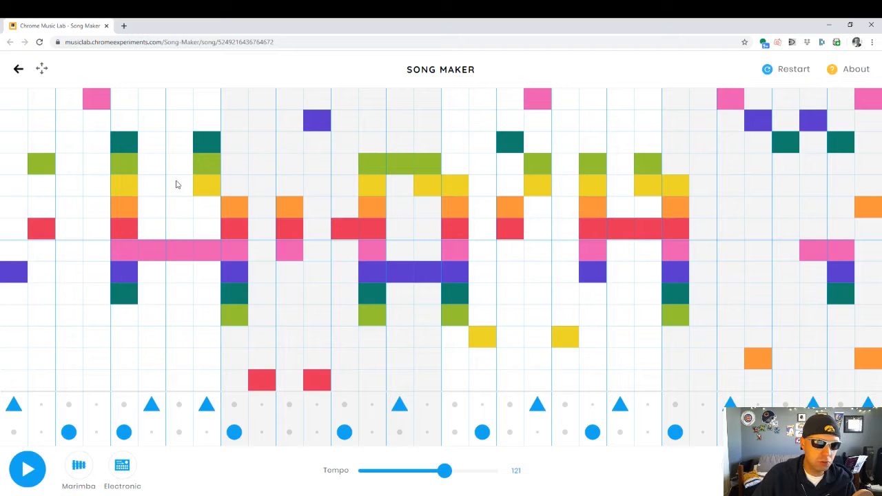
{"action": "mouse_move", "coordinate": [308, 273]}
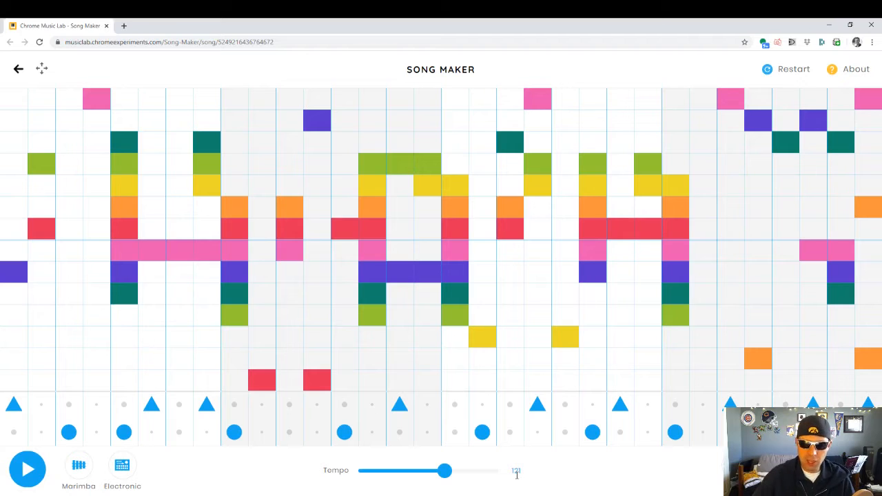
{"action": "mouse_move", "coordinate": [201, 479]}
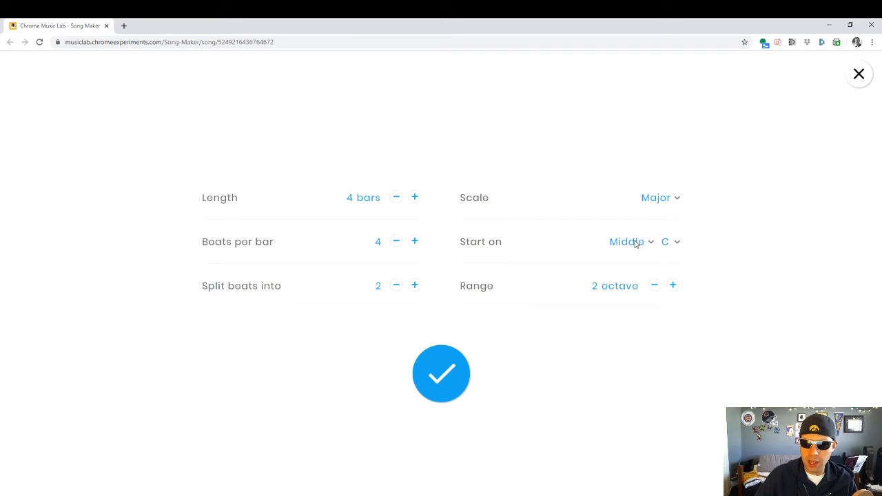
{"action": "mouse_move", "coordinate": [637, 296]}
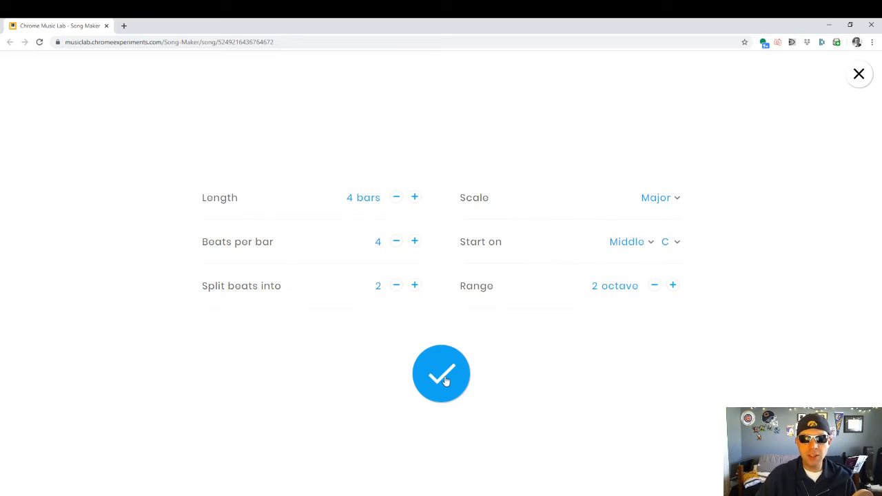
- Keep the settings at 4 bars, 4 beats, Major, Middle C, 2 octaves and return to the grid
{"action": "left_click", "coordinate": [441, 372]}
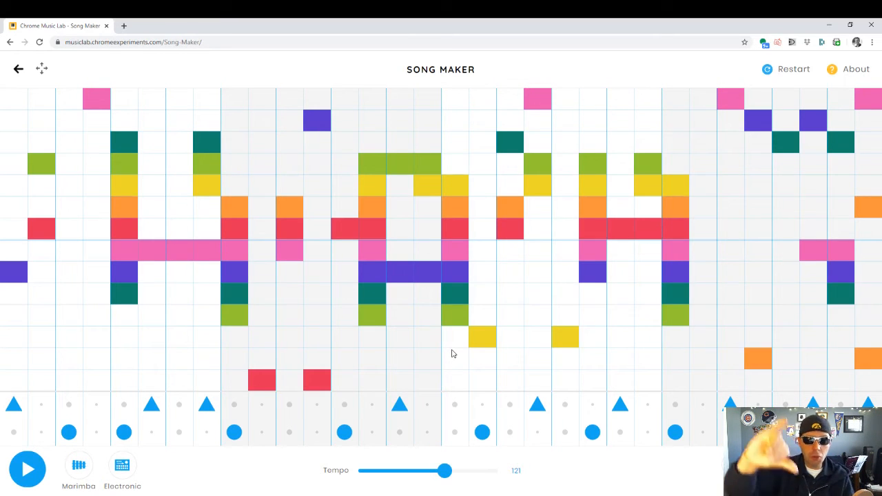
{"action": "mouse_move", "coordinate": [317, 288]}
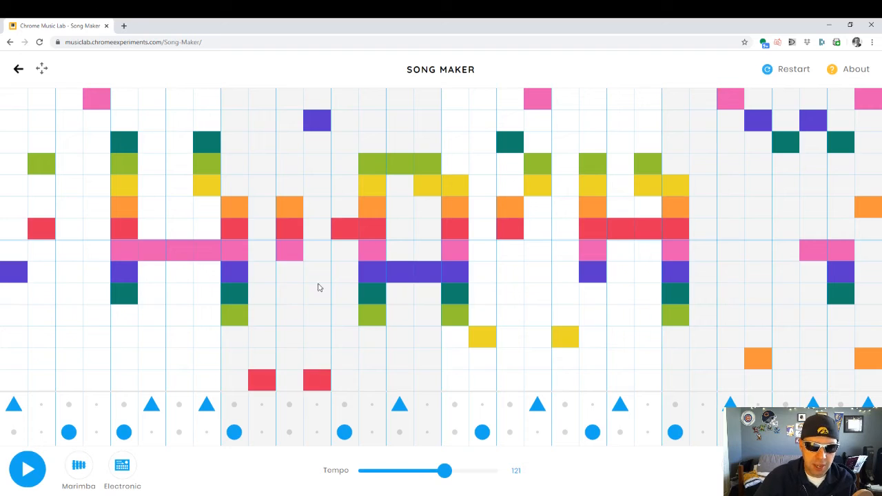
{"action": "mouse_move", "coordinate": [532, 96]}
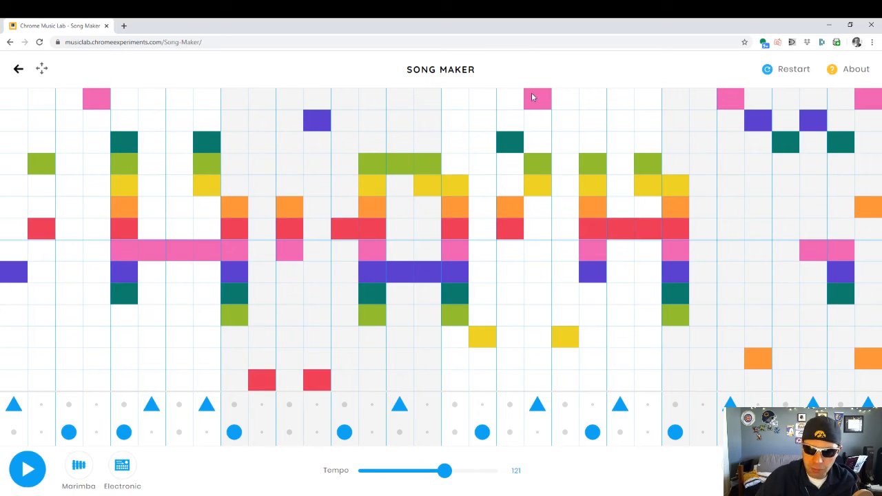